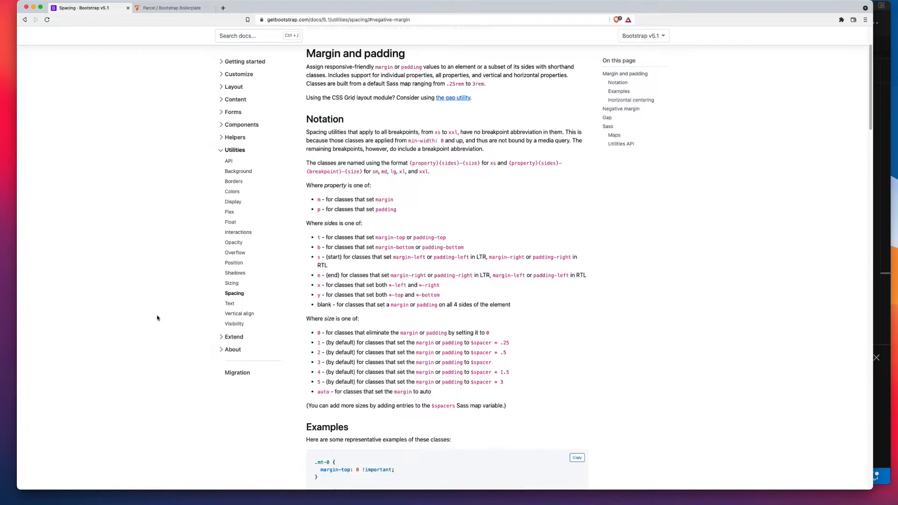
pyautogui.moveTo(234, 293)
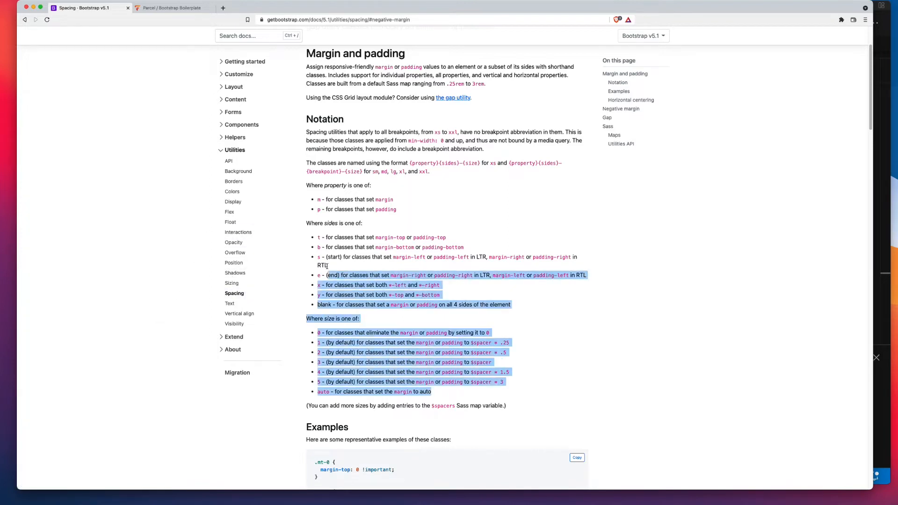
# - Expand node_modules > bootstrap > scss in the Explorer and scroll through its source files
pyautogui.click(491, 212)
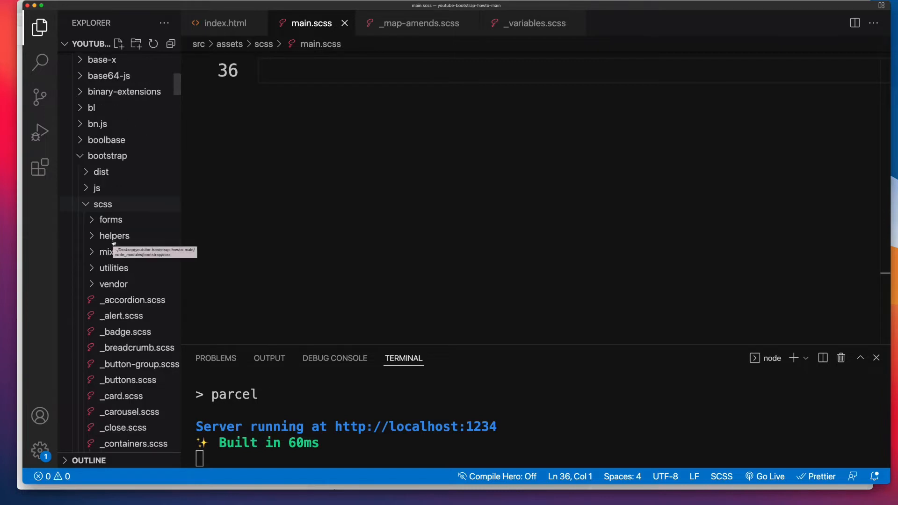
pyautogui.scroll(-3)
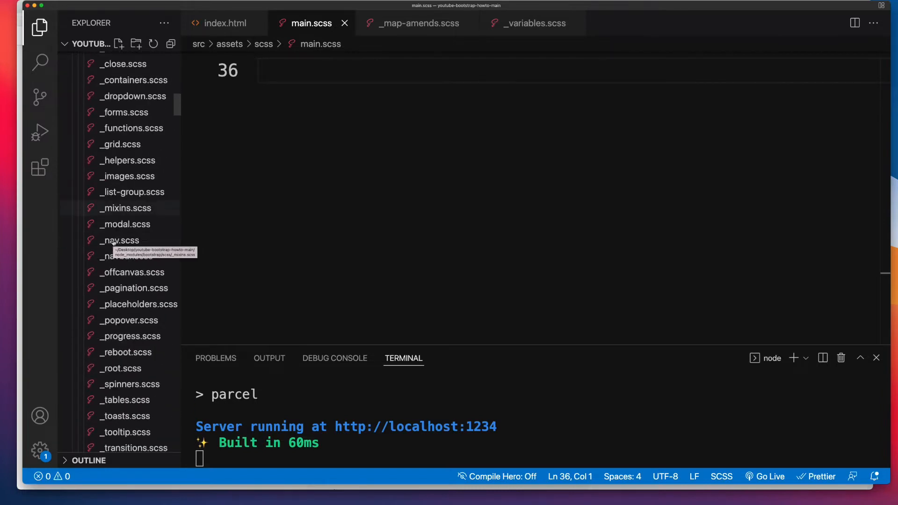
pyautogui.scroll(-3)
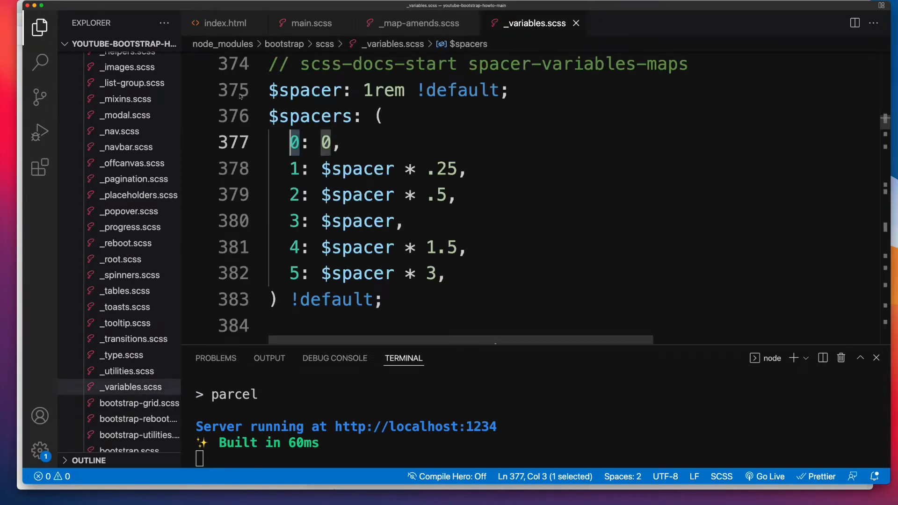
pyautogui.moveTo(416, 221)
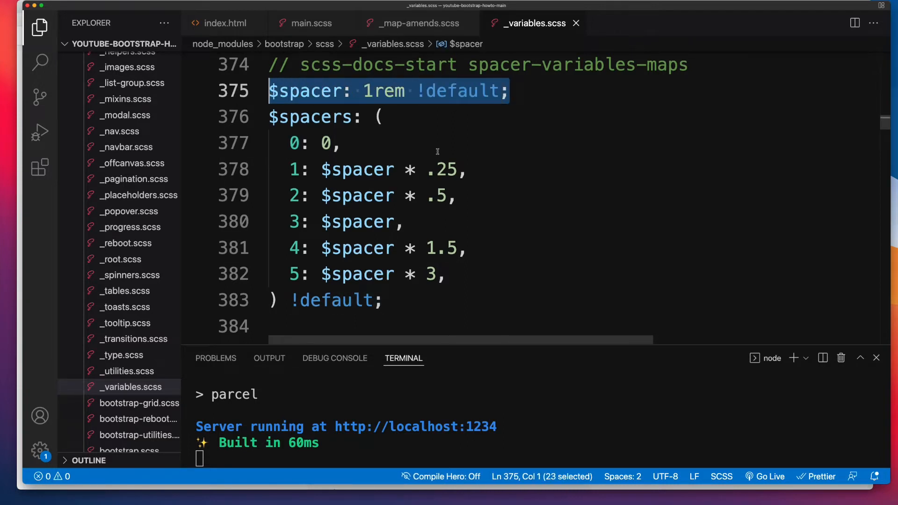
# - Open _variables.scss and highlight the $spacers map entries around line 374
pyautogui.click(378, 117)
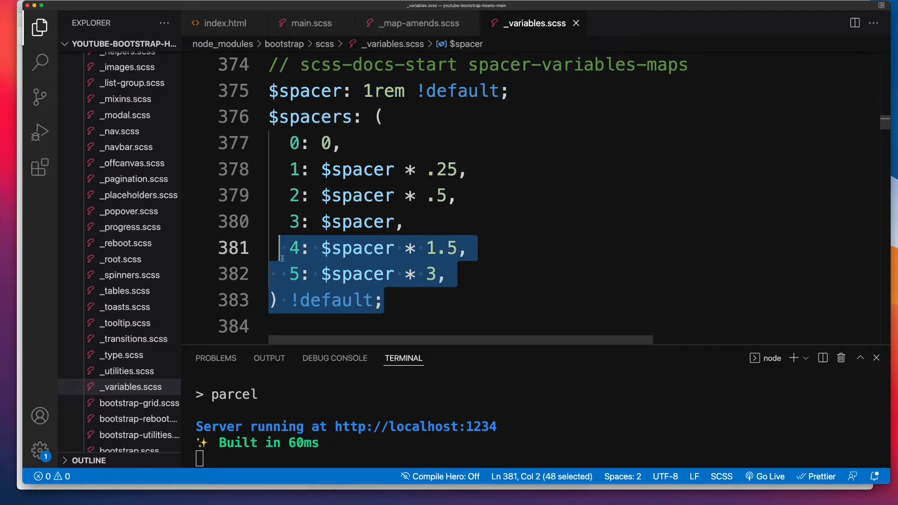
pyautogui.moveTo(280, 248); pyautogui.dragTo(269, 117)
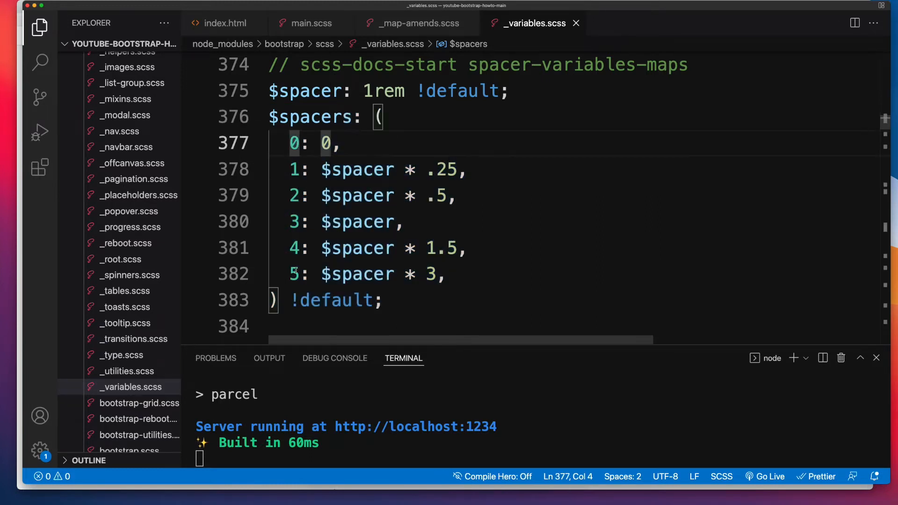
pyautogui.click(339, 478)
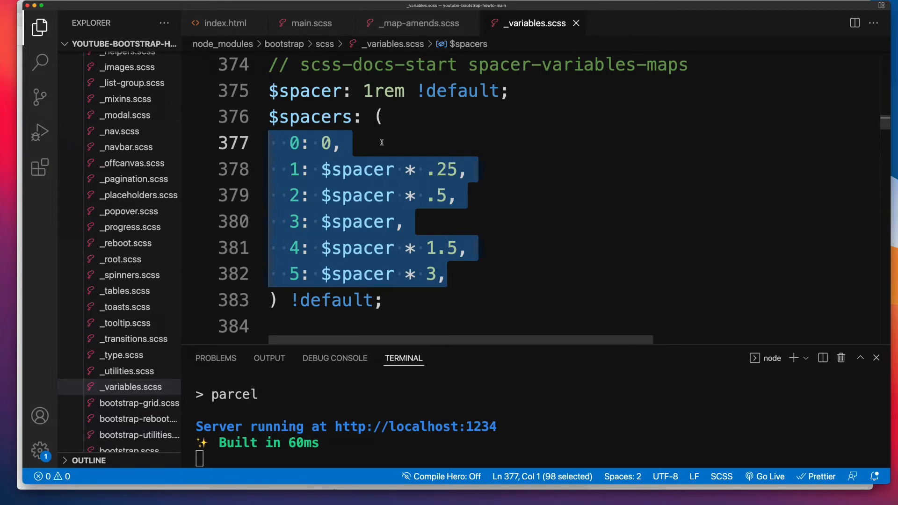
pyautogui.scroll(-3)
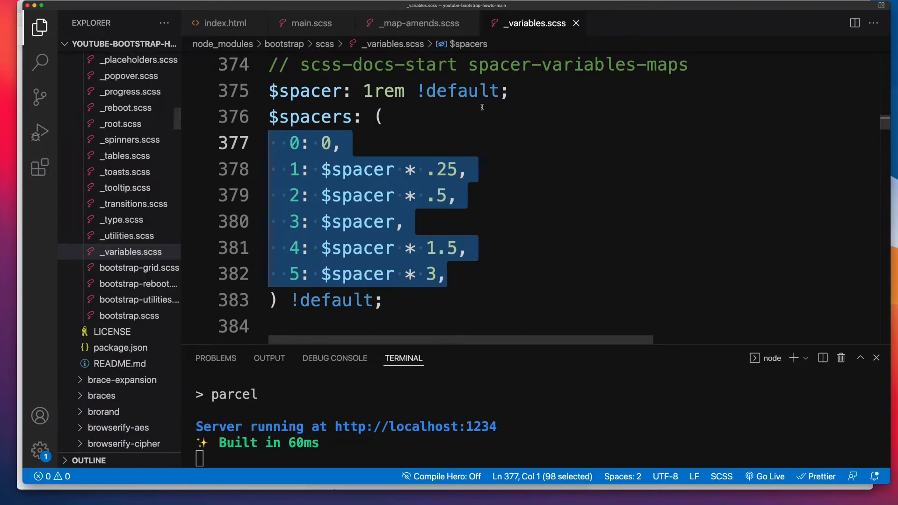
# - Return to main.scss, highlight the Bootstrap variables import, and scroll to the line below
pyautogui.click(312, 23)
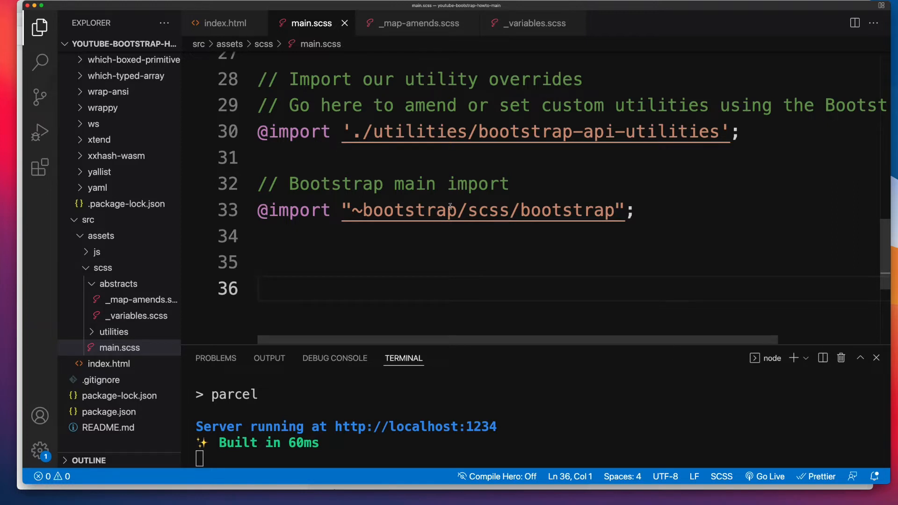
pyautogui.moveTo(451, 238)
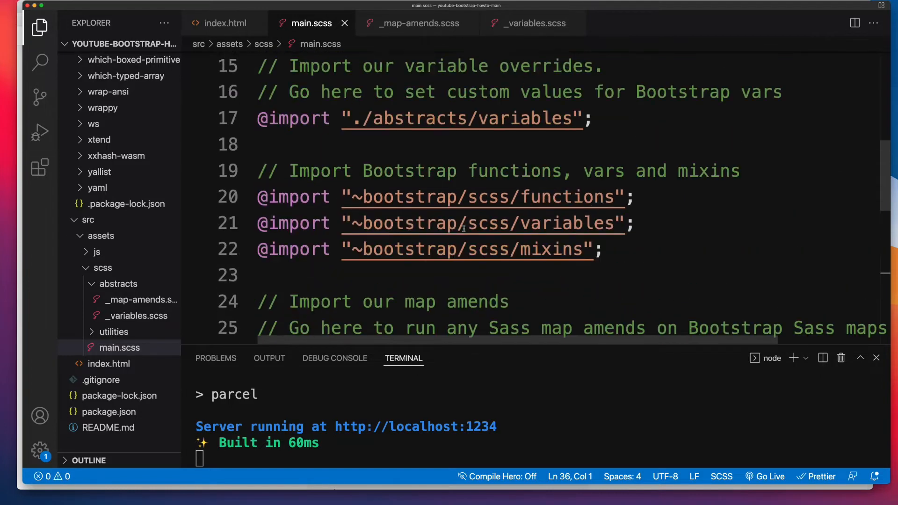
pyautogui.tripleClick(441, 223)
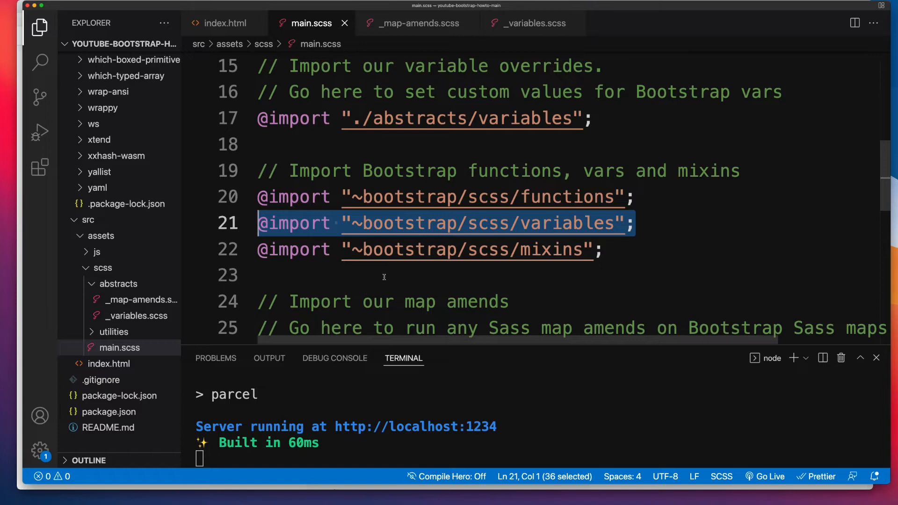
pyautogui.scroll(-3)
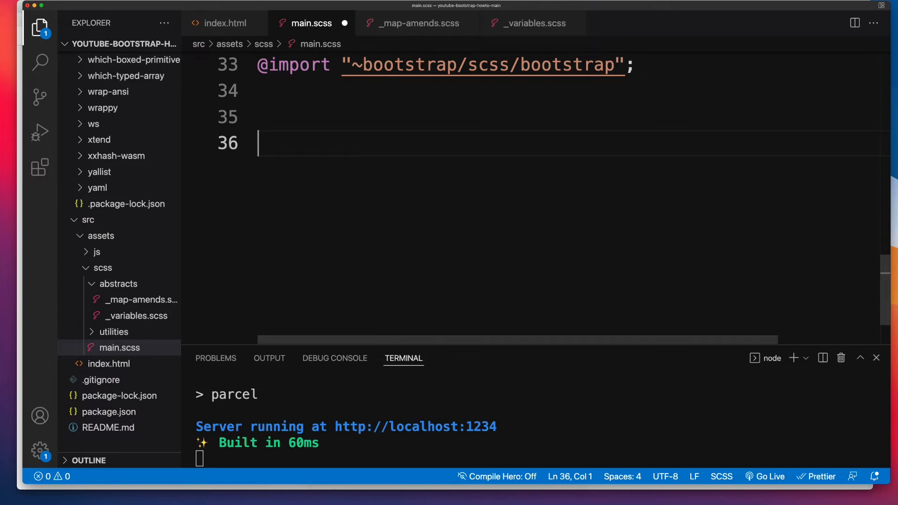
pyautogui.write(':root {')
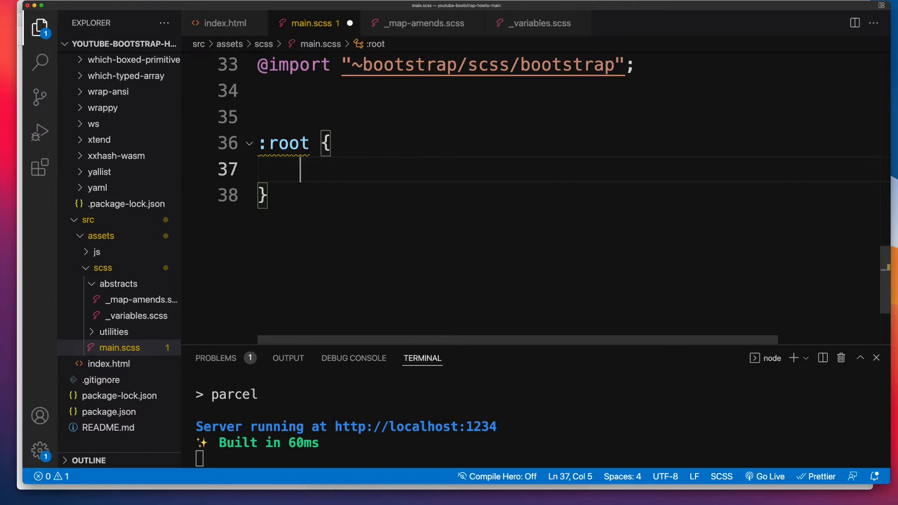
pyautogui.write('@')
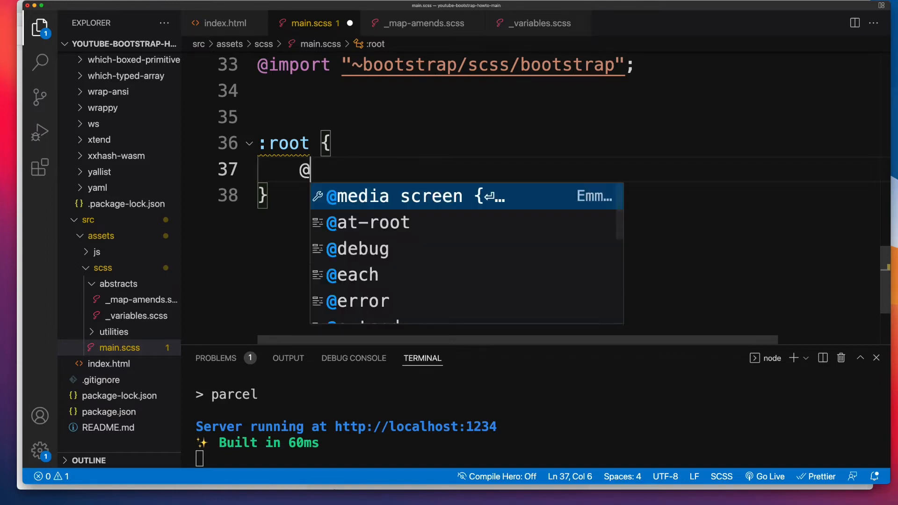
pyautogui.write('each')
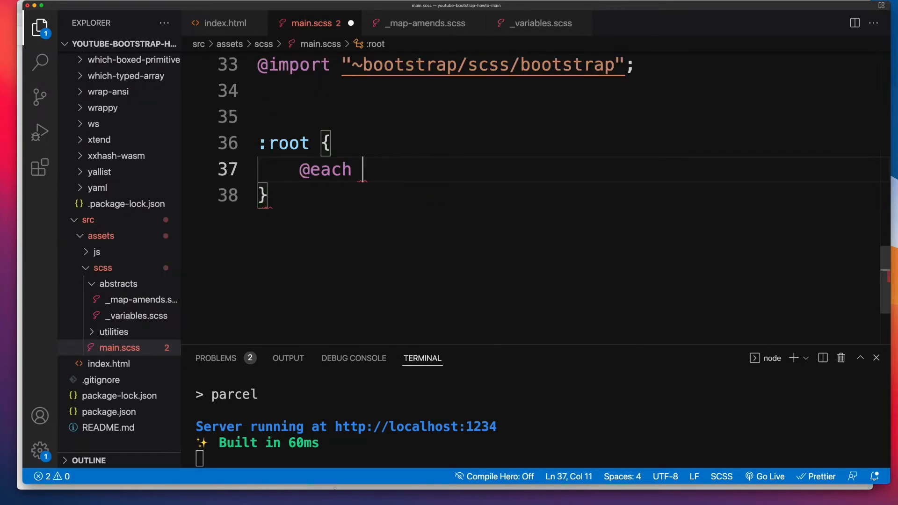
pyautogui.write('$spacer,')
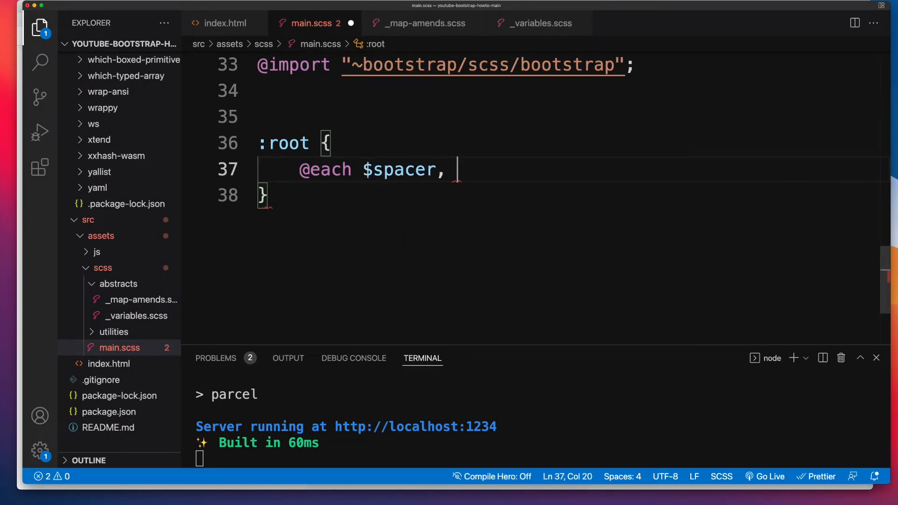
pyautogui.write('$value in')
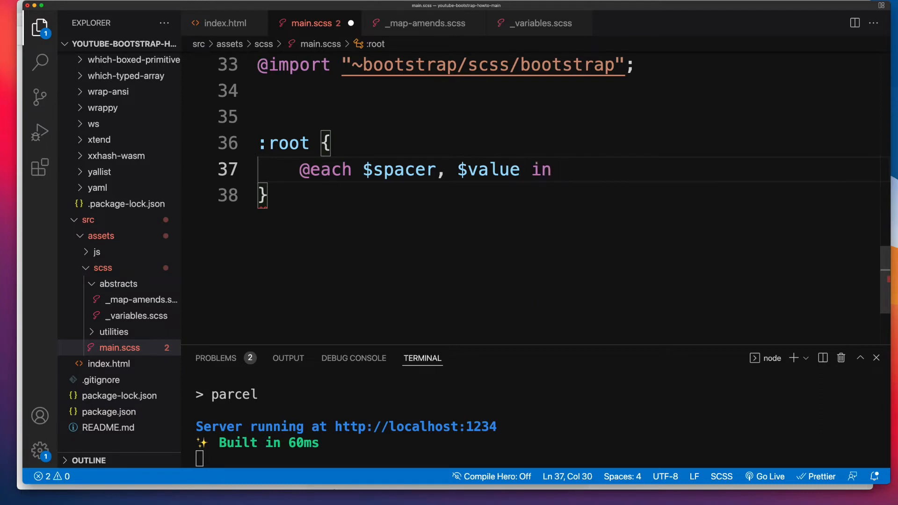
pyautogui.write('$spacers')
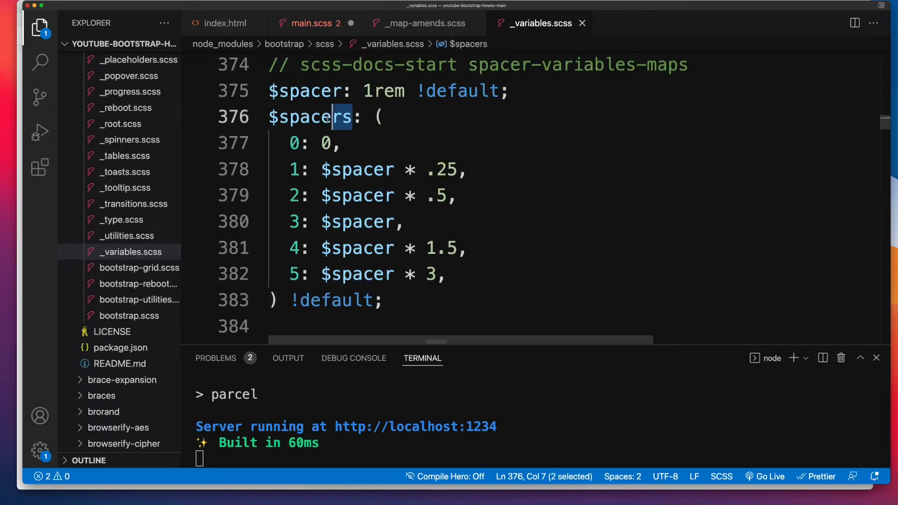
pyautogui.doubleClick(309, 117)
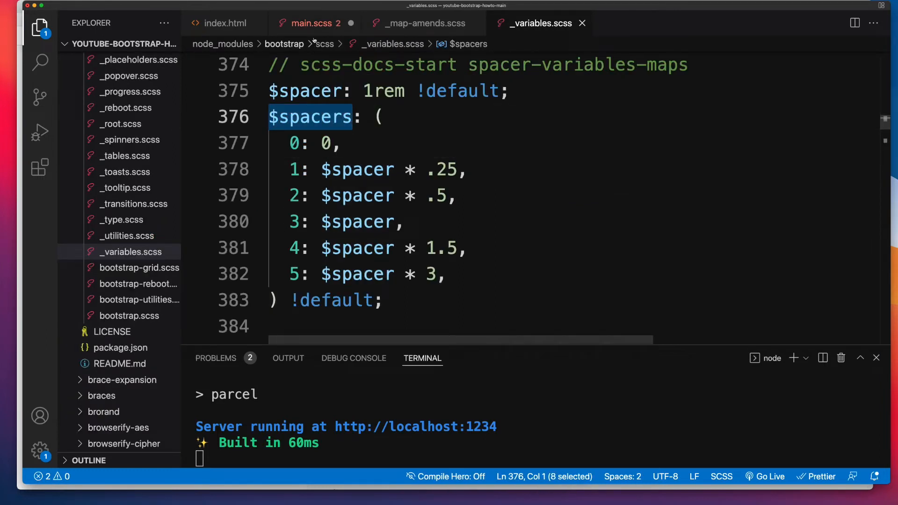
pyautogui.click(309, 23)
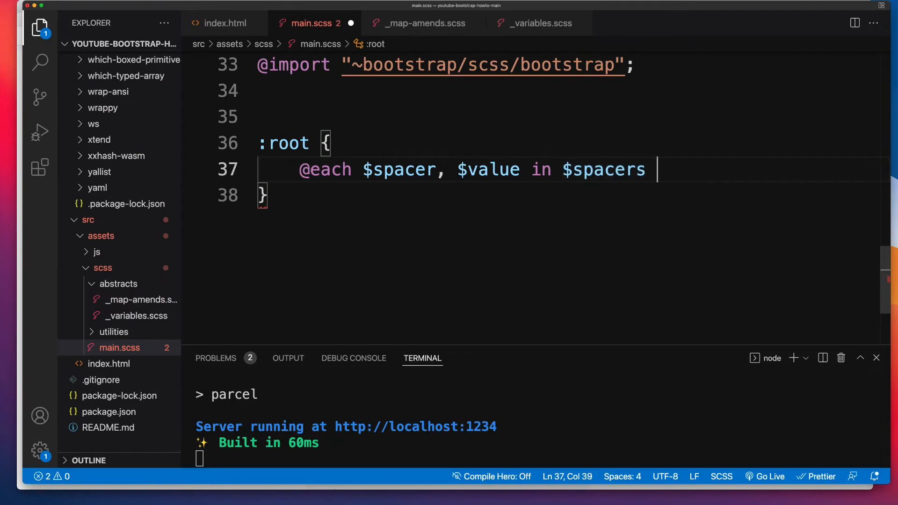
pyautogui.write('{')
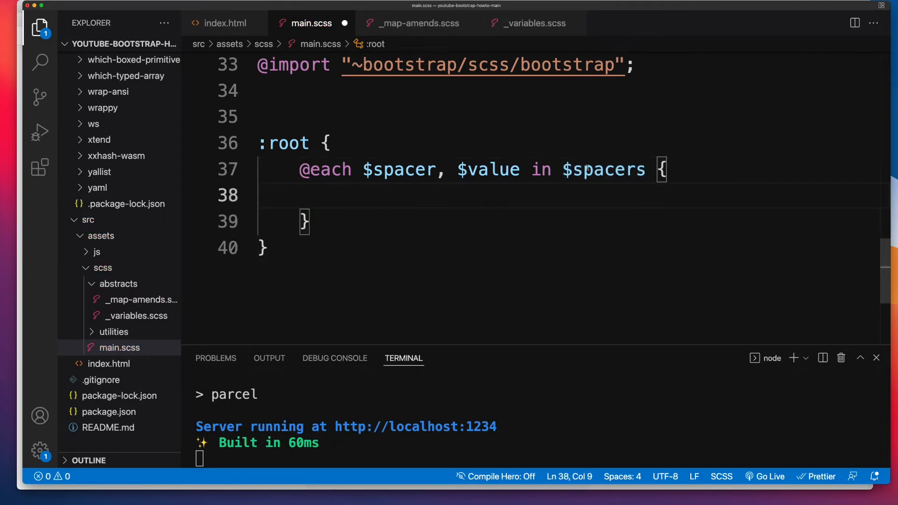
# - Write --theme-spacer-#{$spacer}: #{$value}; inside the loop and save main.scss
pyautogui.doubleClick(398, 169)
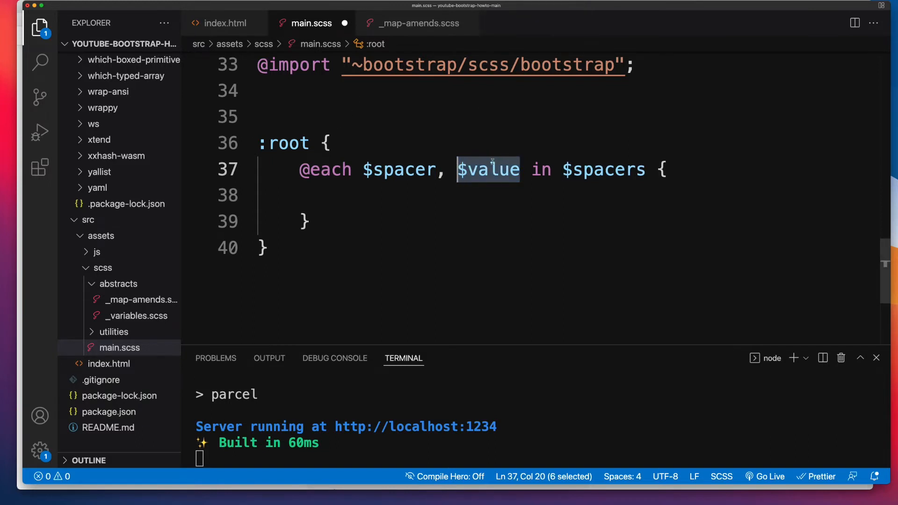
pyautogui.write('--')
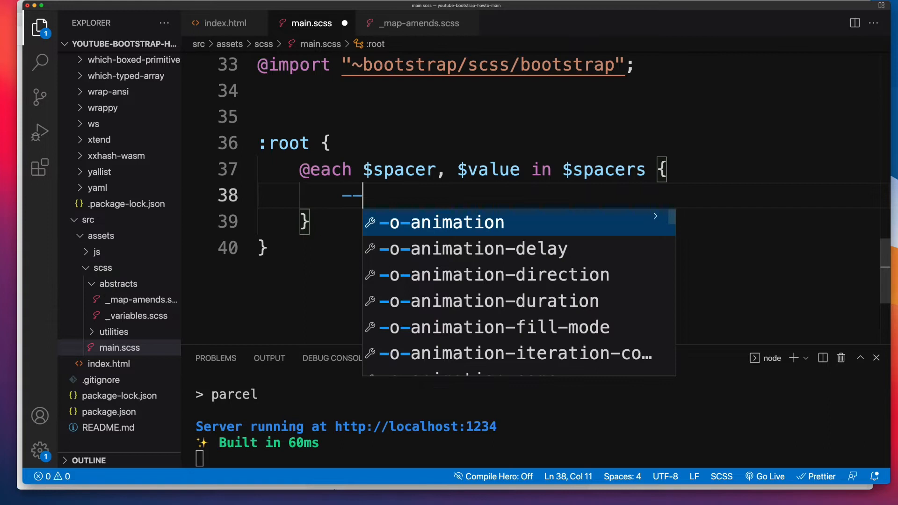
pyautogui.write('theme-sp')
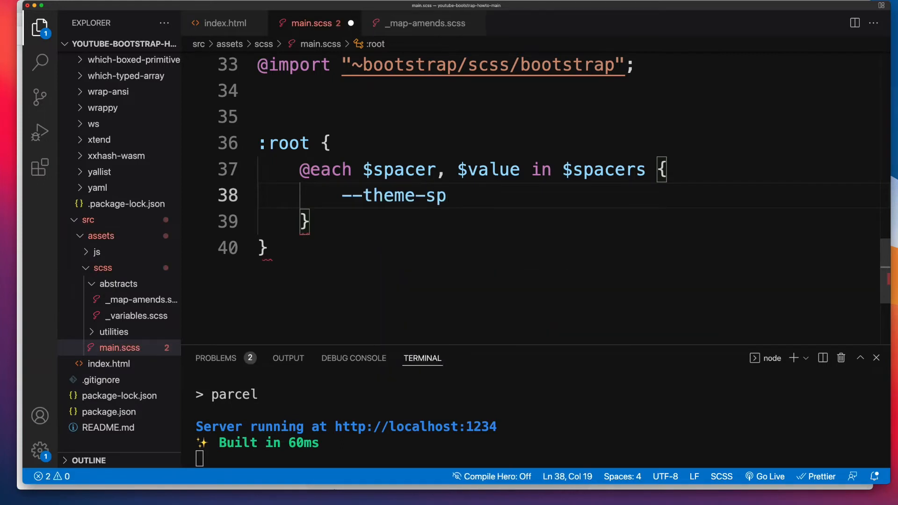
pyautogui.write('acer-')
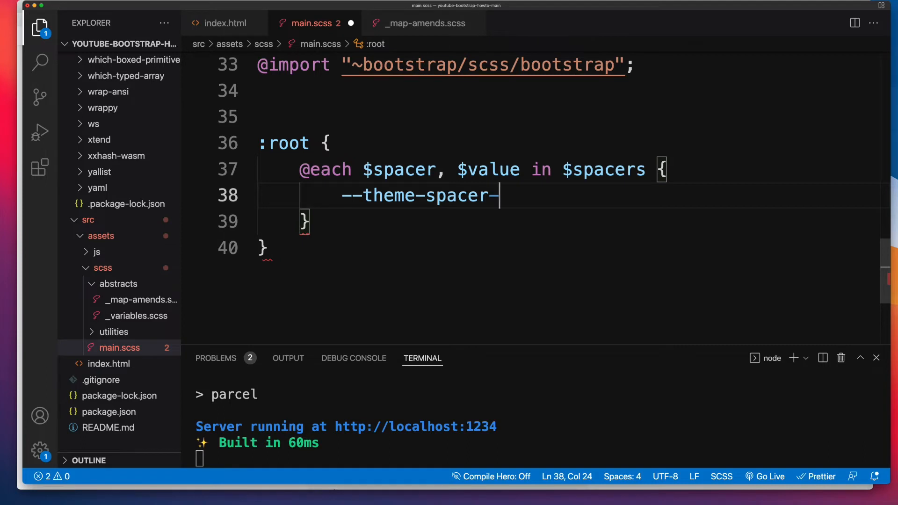
pyautogui.write('$value')
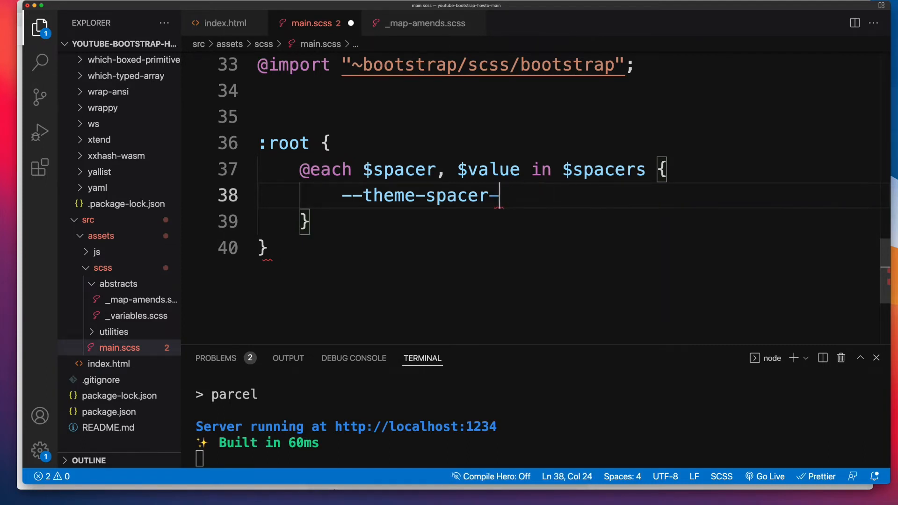
pyautogui.write('#{}')
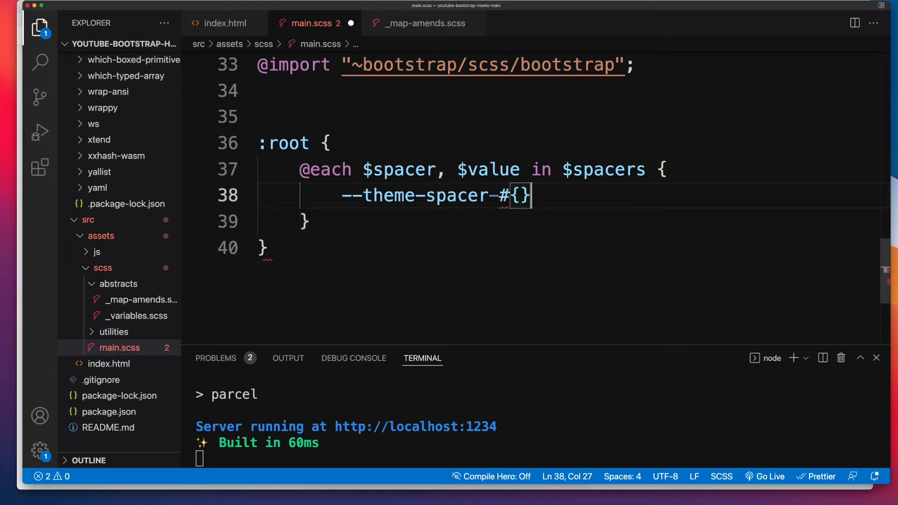
pyautogui.write('$')
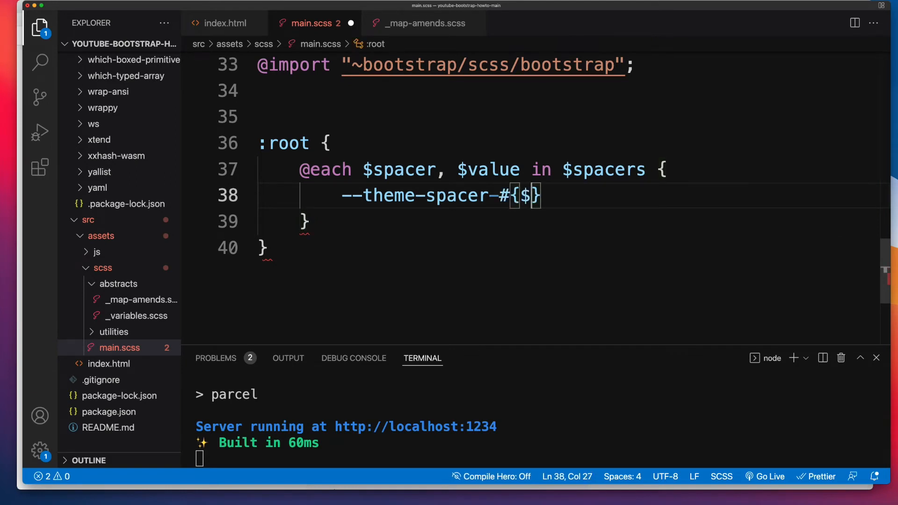
pyautogui.write('spacer')
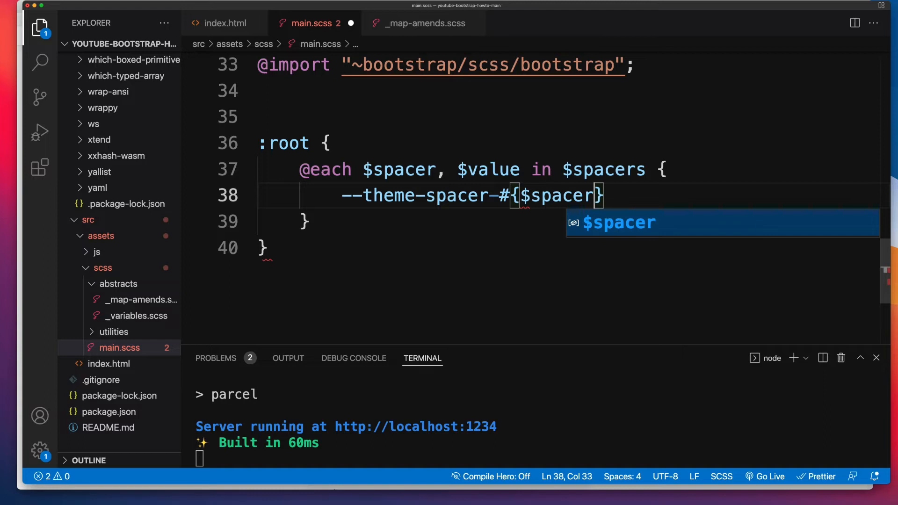
pyautogui.write(':')
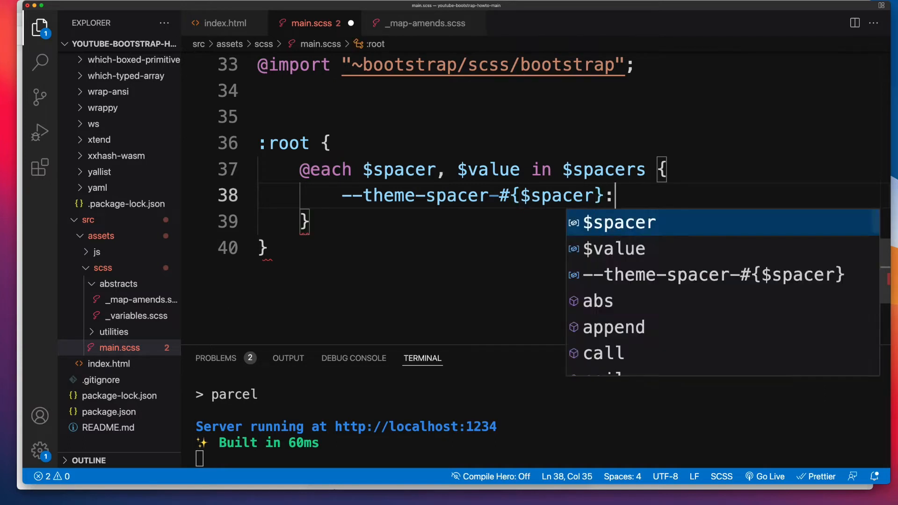
pyautogui.write('#')
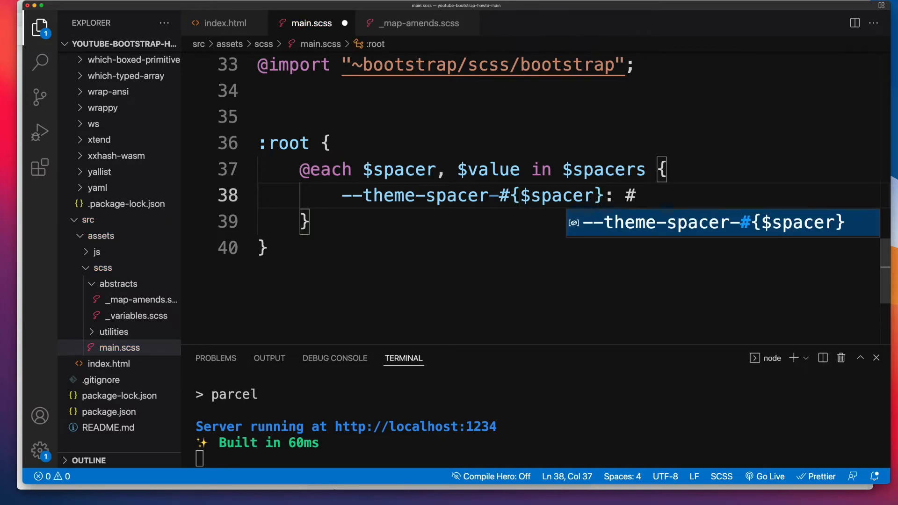
pyautogui.write('{$value}')
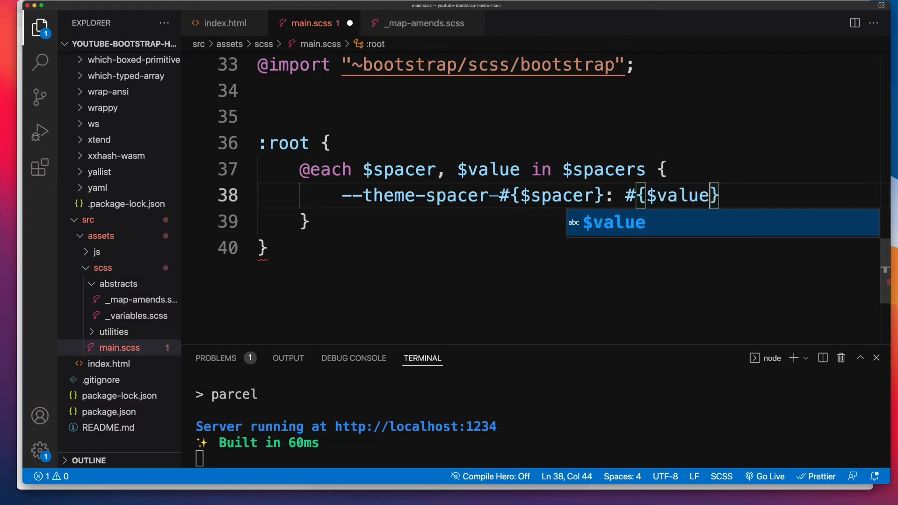
pyautogui.write(';')
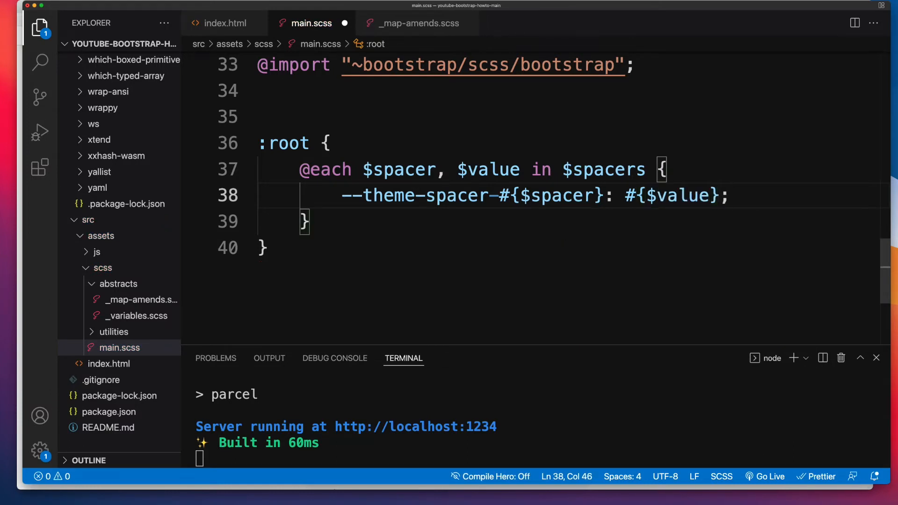
pyautogui.press('cmd+s')
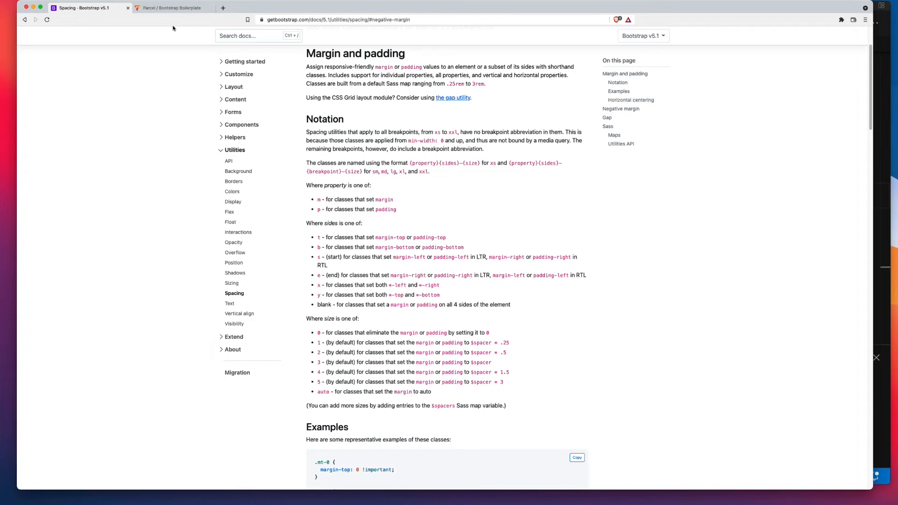
# - Switch to the localhost tab and inspect :root listing --theme-spacer-0 through 5
pyautogui.click(171, 8)
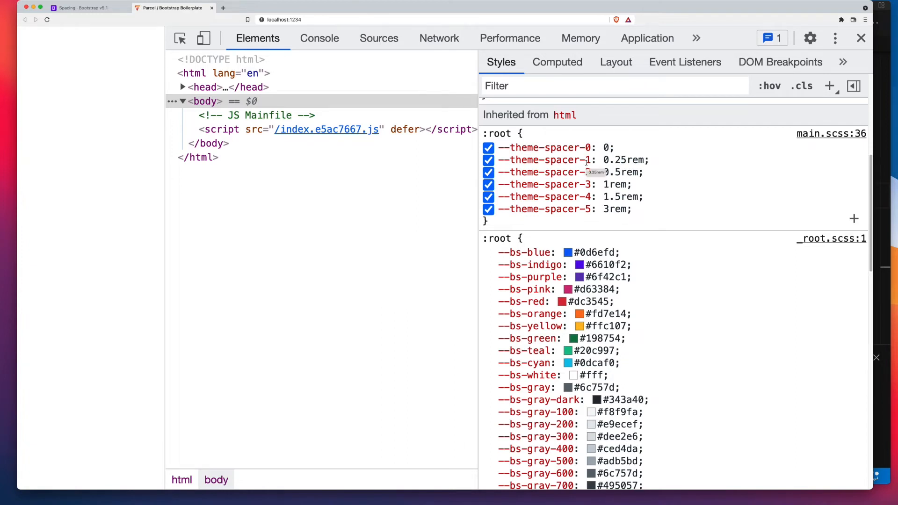
pyautogui.doubleClick(623, 160)
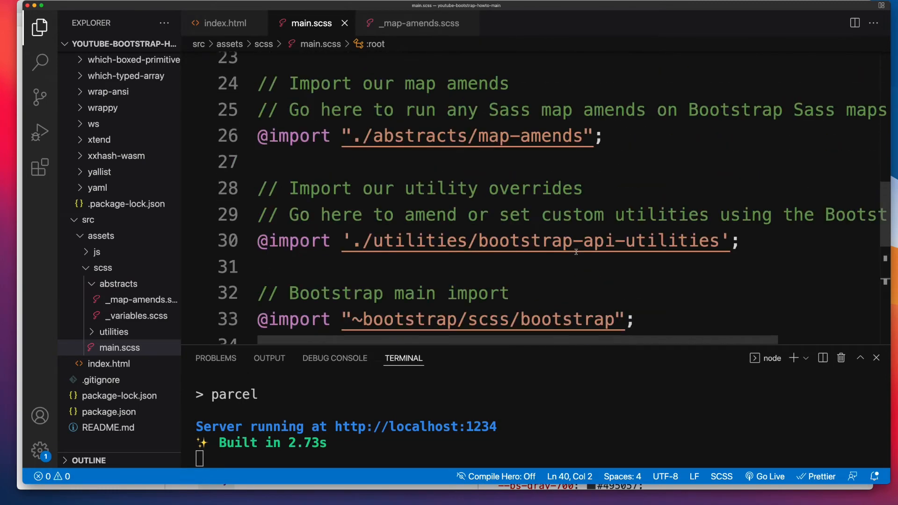
pyautogui.moveTo(573, 258)
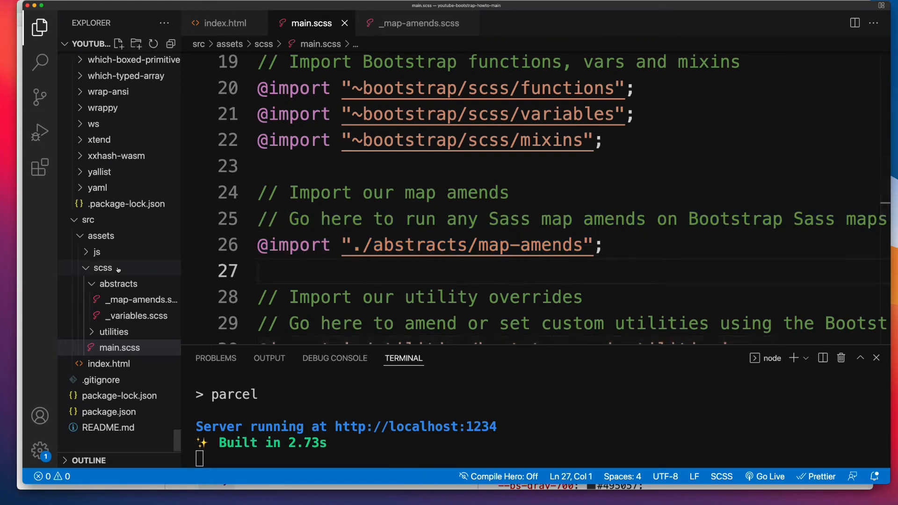
pyautogui.moveTo(118, 289)
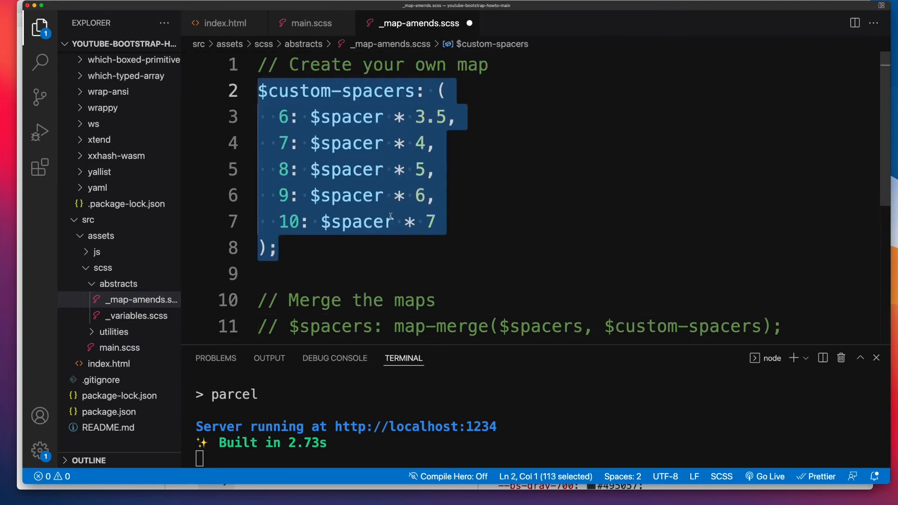
# - Review the $custom-spacers map in _map-amends.scss, selecting its name and the 10 key
pyautogui.click(405, 143)
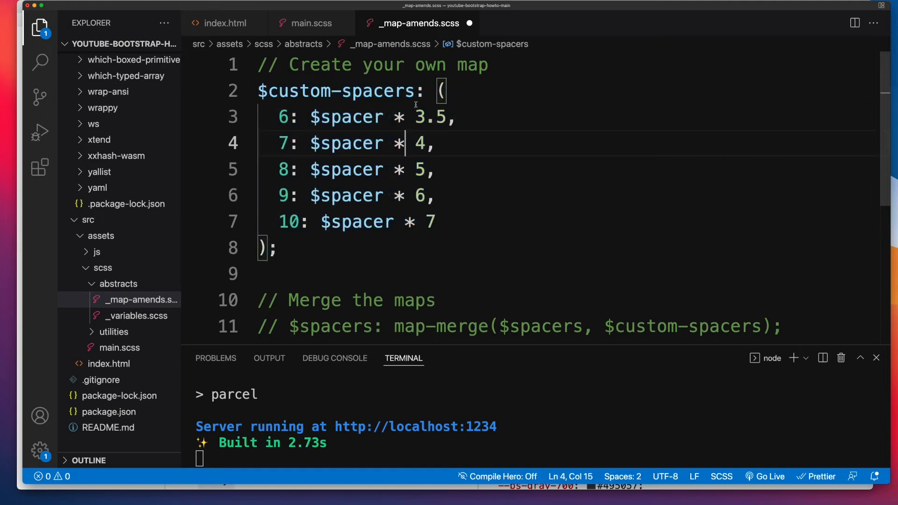
pyautogui.doubleClick(335, 90)
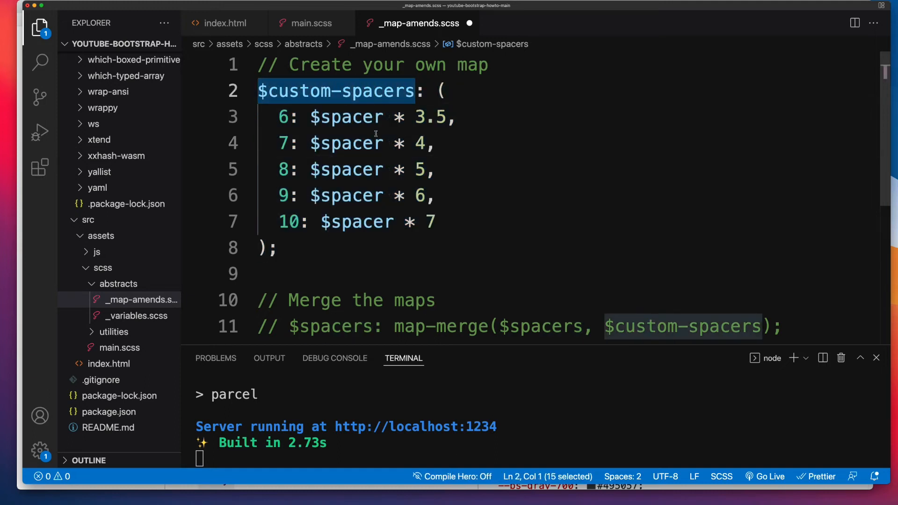
pyautogui.click(778, 321)
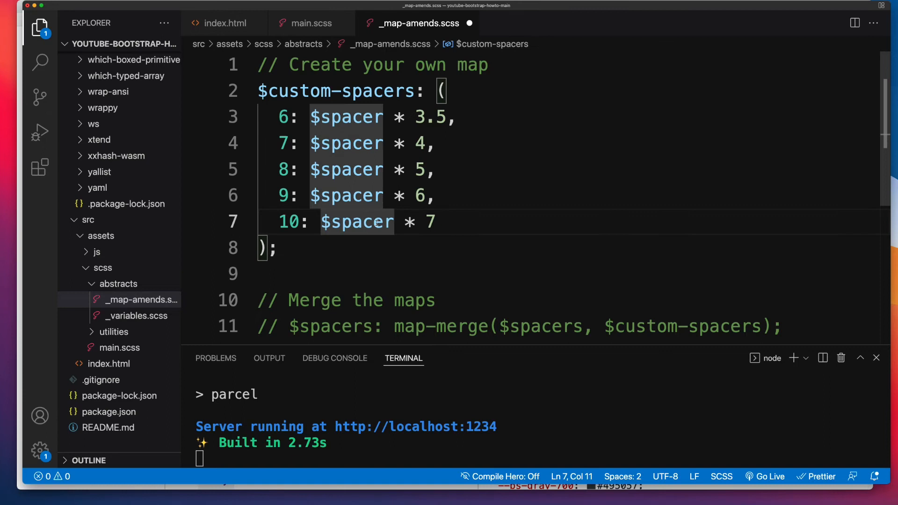
pyautogui.moveTo(321, 222); pyautogui.dragTo(435, 222)
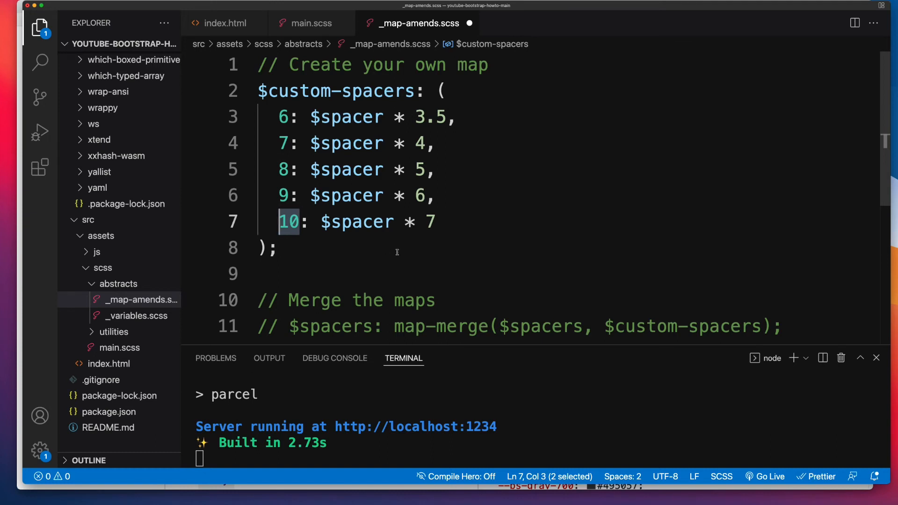
pyautogui.scroll(-3)
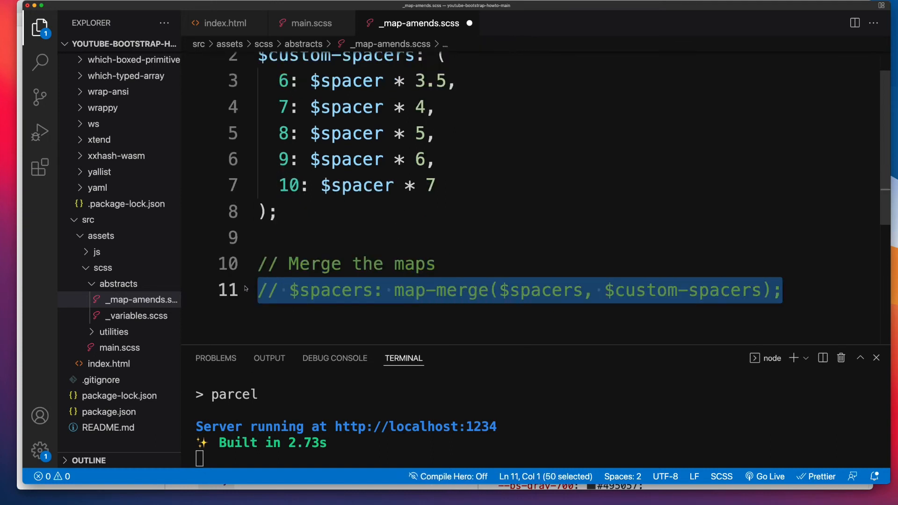
# - Uncomment $spacers: map-merge($spacers, $custom-spacers); and examine its arguments
pyautogui.press('Cmd+/')
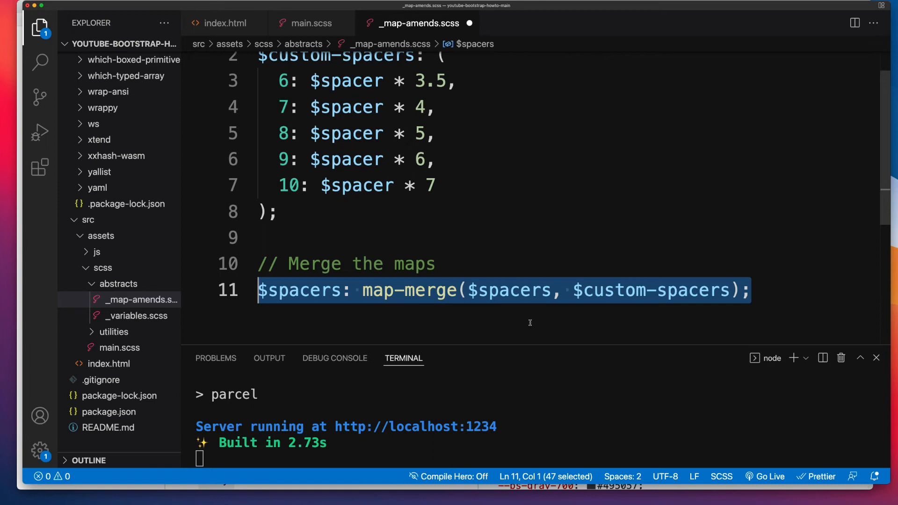
pyautogui.click(553, 290)
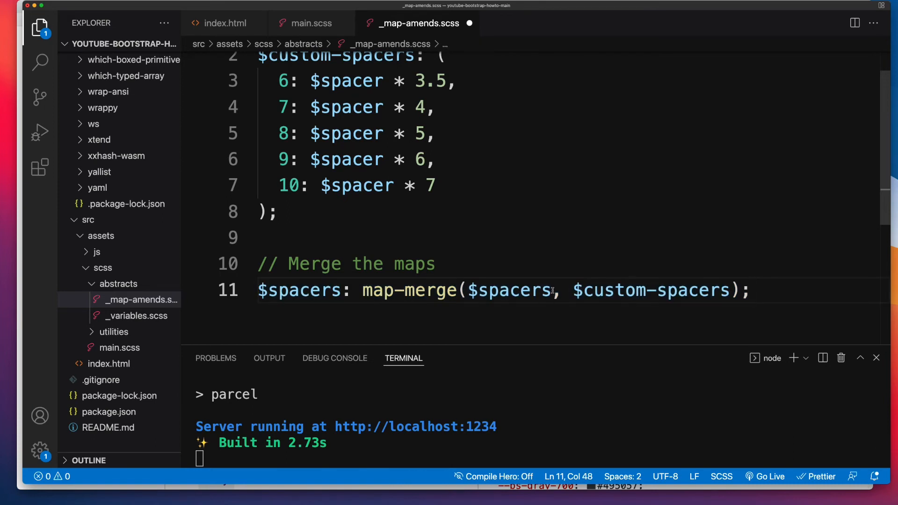
pyautogui.doubleClick(508, 290)
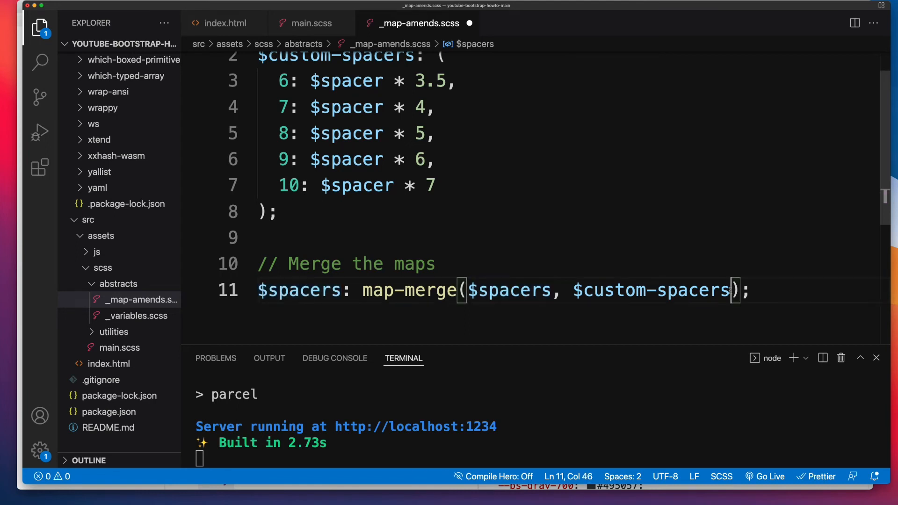
pyautogui.doubleClick(650, 291)
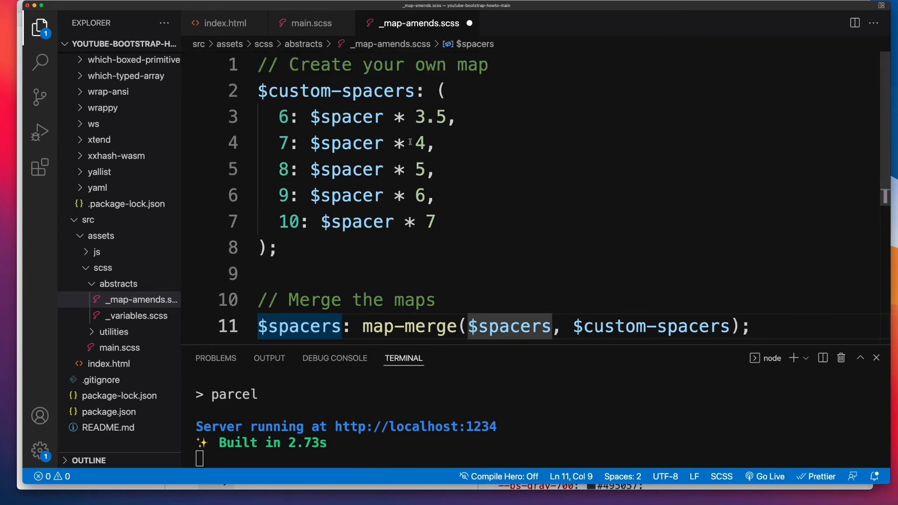
pyautogui.click(119, 347)
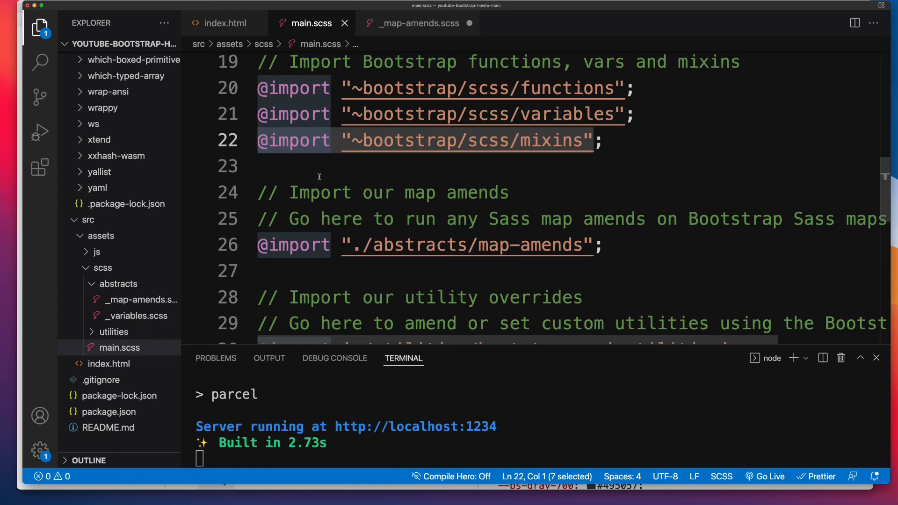
# - Point out the Bootstrap mixins import above the map-amends import in main.scss
pyautogui.click(635, 114)
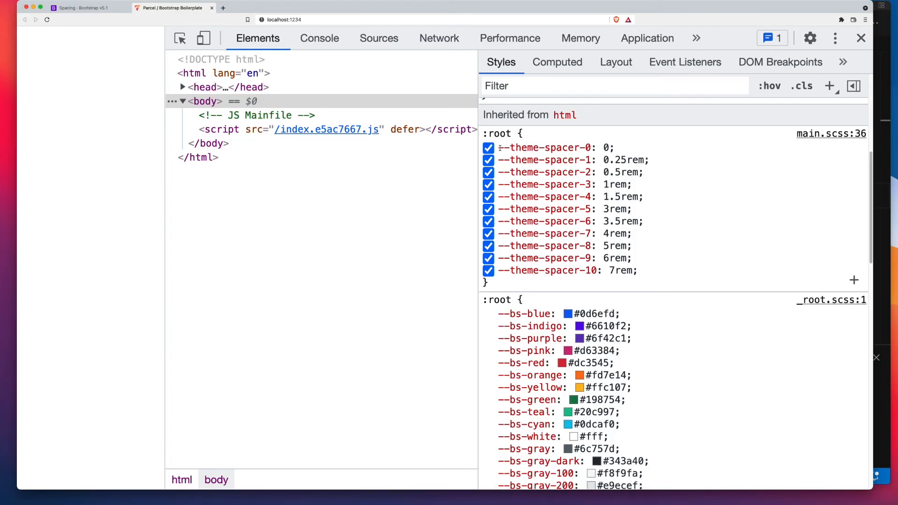
# - Check in DevTools that :root lists --theme-spacer-0 through --theme-spacer-10
pyautogui.moveTo(499, 148); pyautogui.dragTo(627, 270)
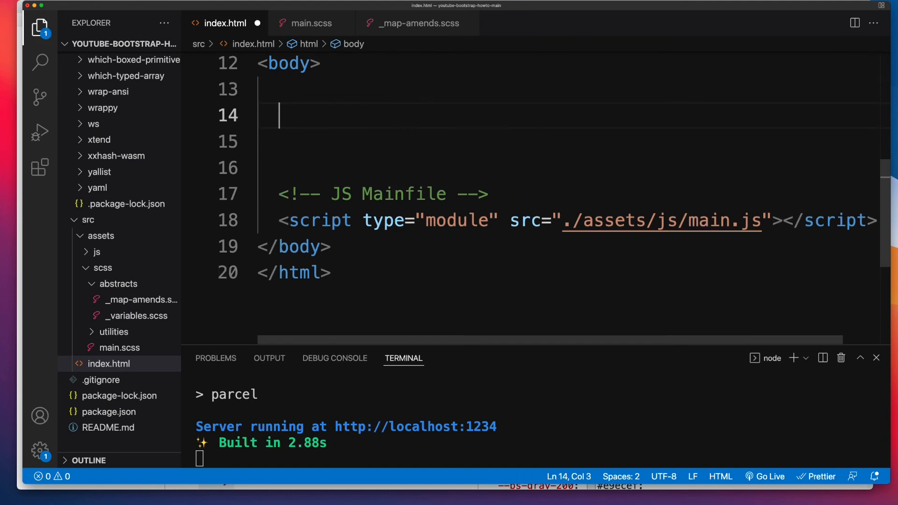
# - Expand the Emmet abbreviation div.container.bg-primary.p-10 and place the cursor inside the div
pyautogui.write('div.cont')
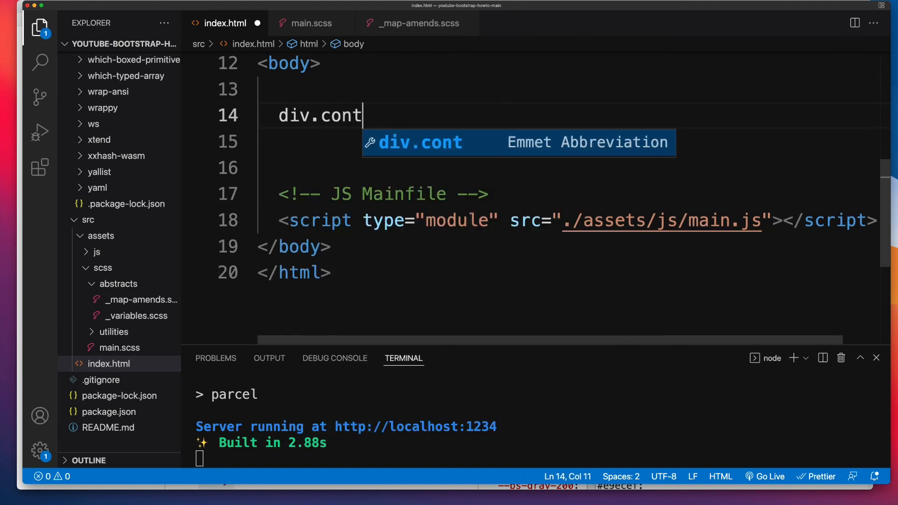
pyautogui.write('ainer.bg')
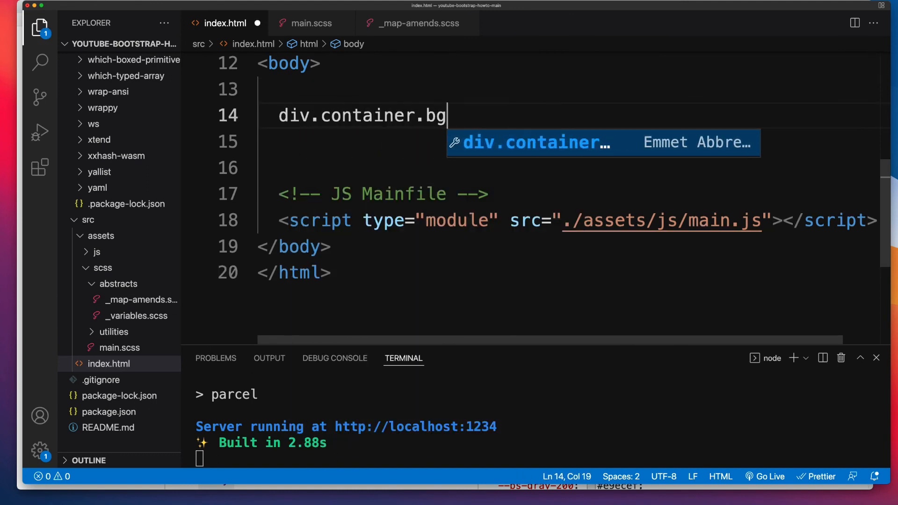
pyautogui.write('-primary.')
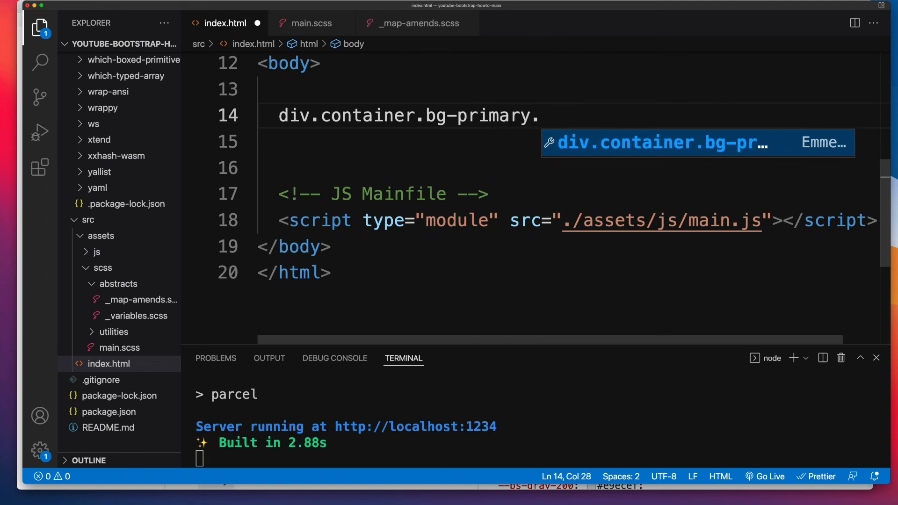
pyautogui.write('.p-5')
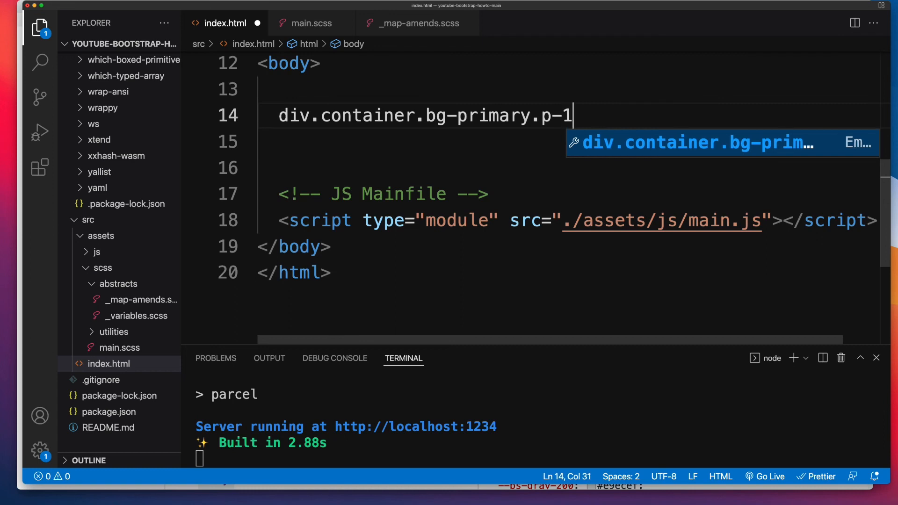
pyautogui.press('Tab')
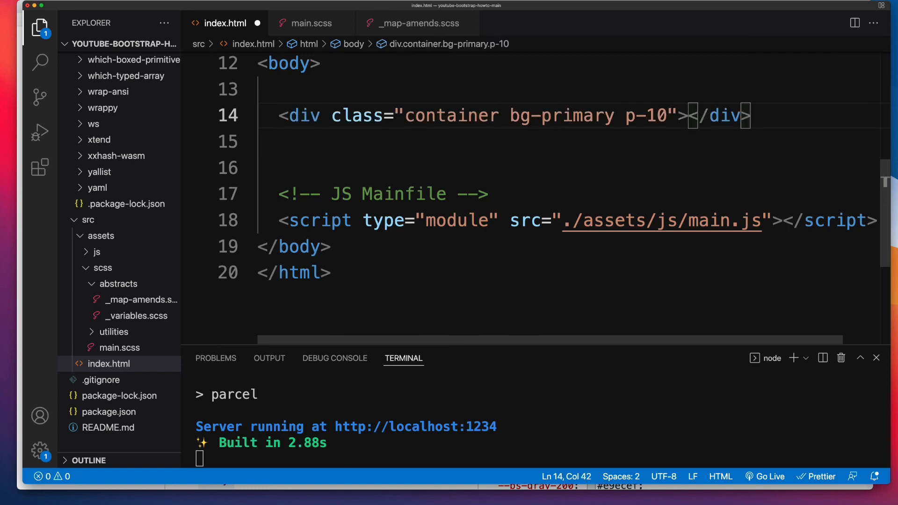
pyautogui.click(339, 479)
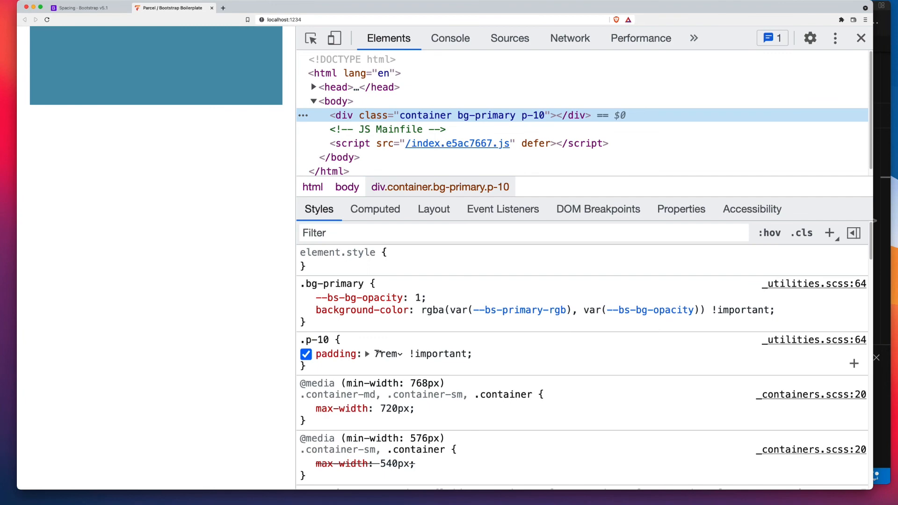
# - Confirm in Chrome that the blue container div renders with 7rem padding from p-10
pyautogui.click(306, 354)
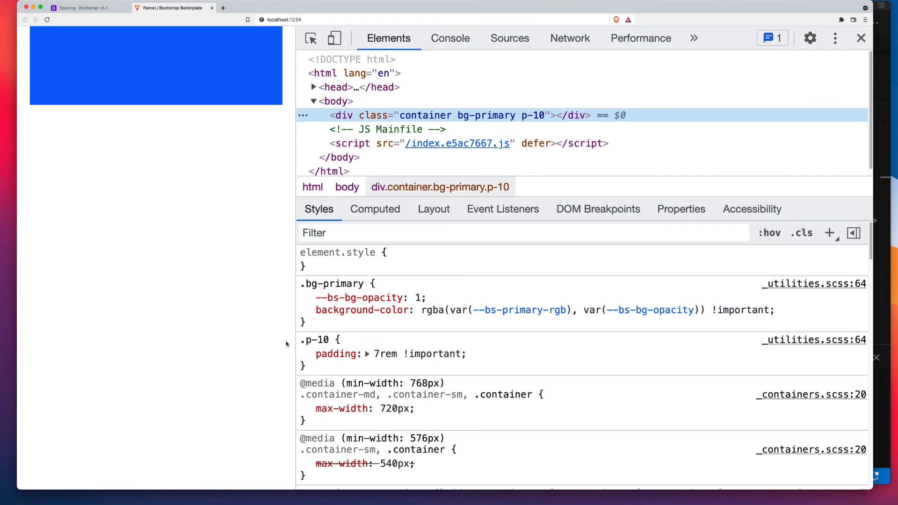